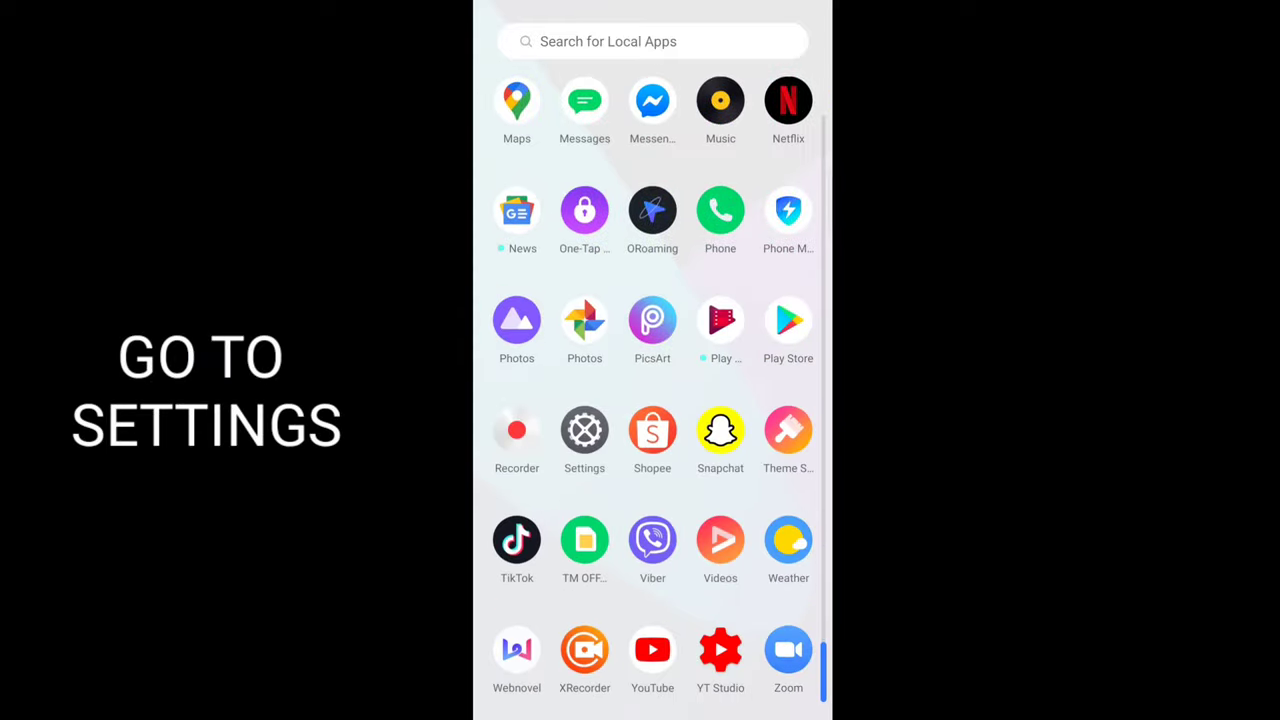
Launch the Settings app from the app drawer.
left_click(584, 431)
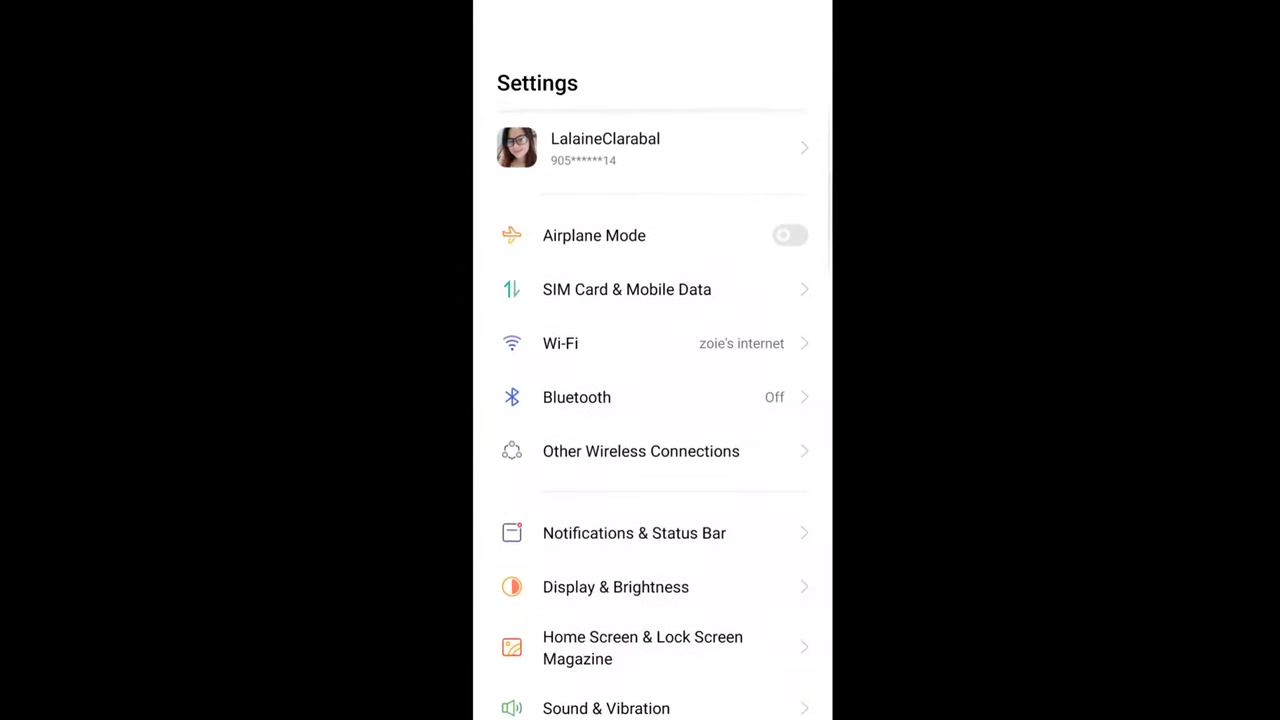
Scroll down the Settings list toward About Phone and its Version details.
scroll("down", 3)
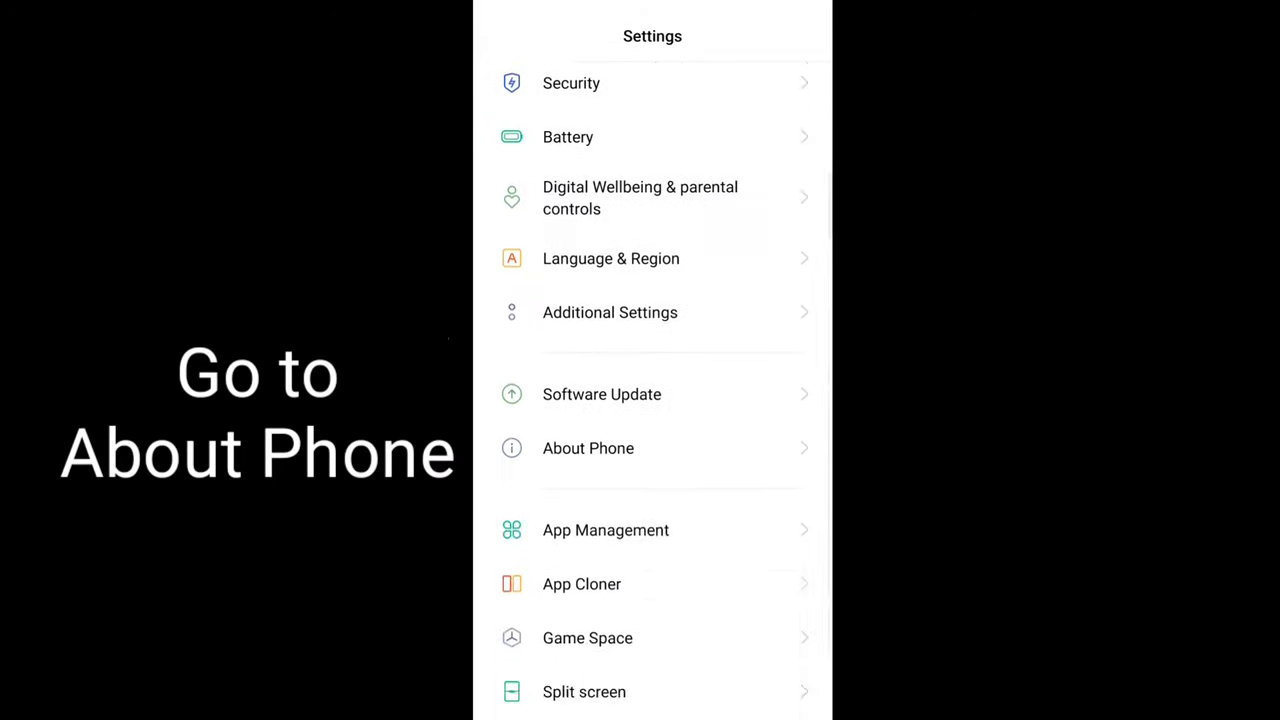
scroll("down", 3)
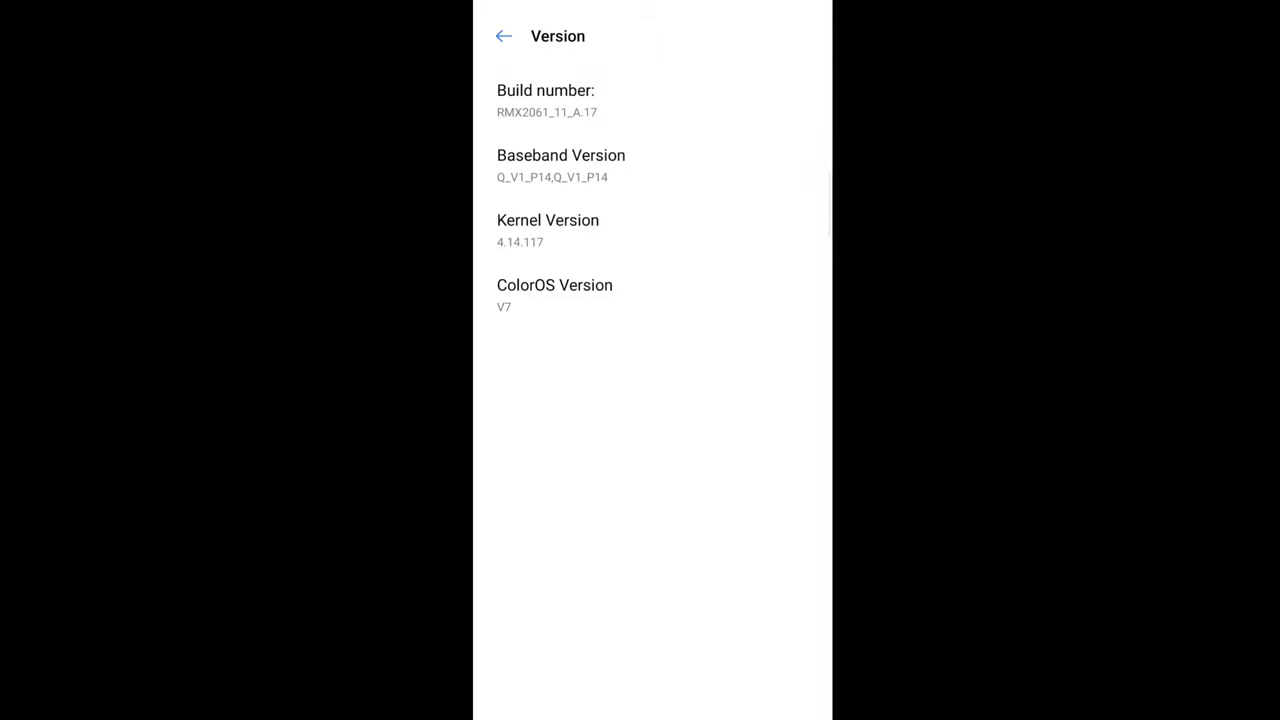
left_click(546, 100)
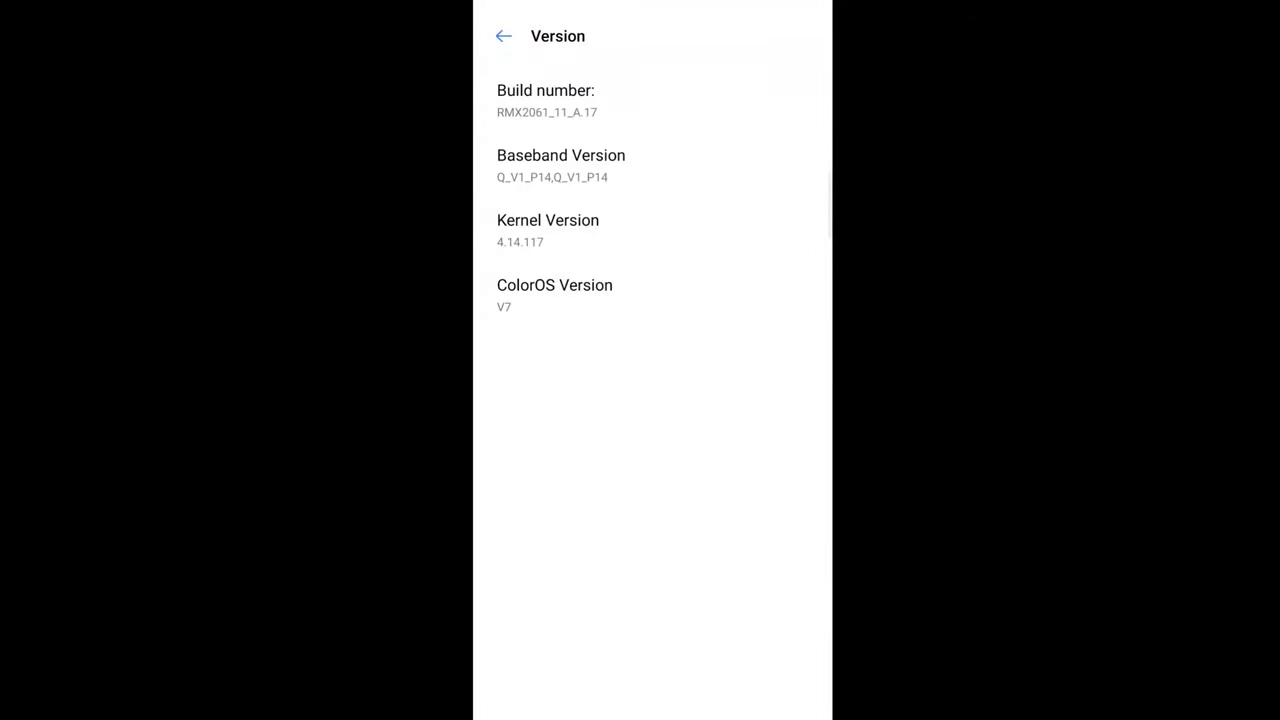
Go back twice from Version to the main Settings list and scroll to Additional Settings.
left_click(504, 36)
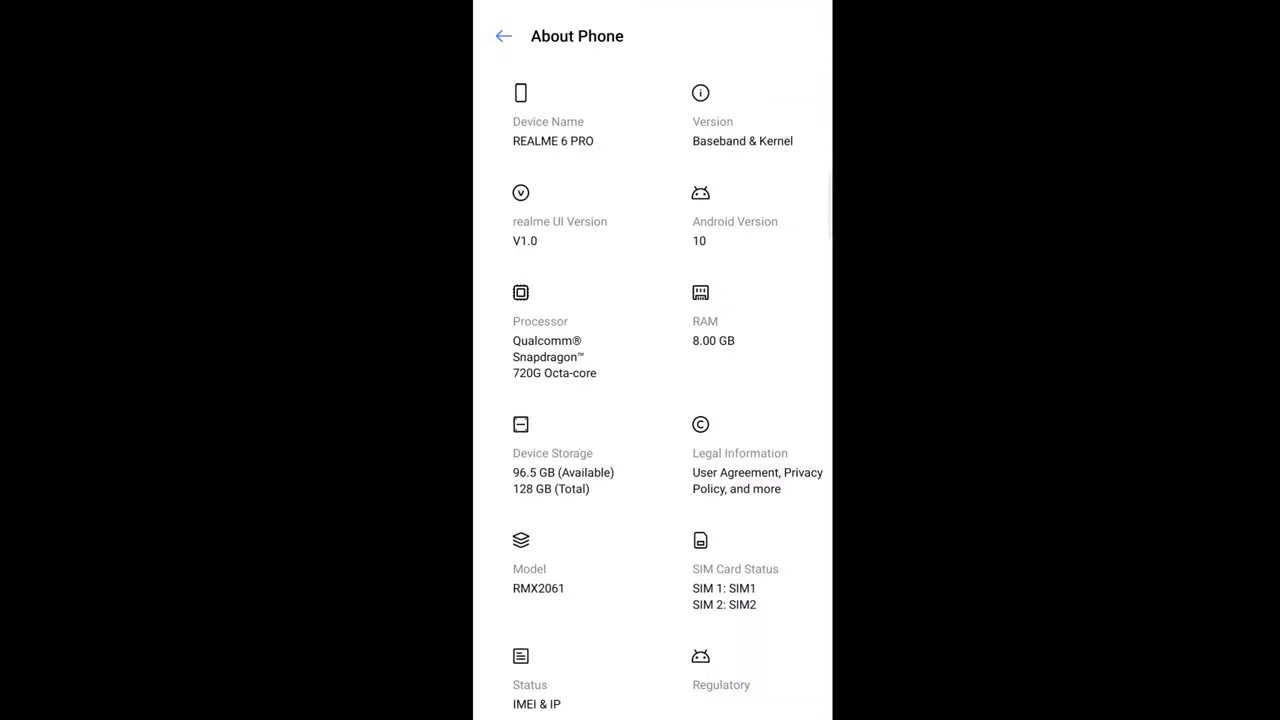
left_click(504, 36)
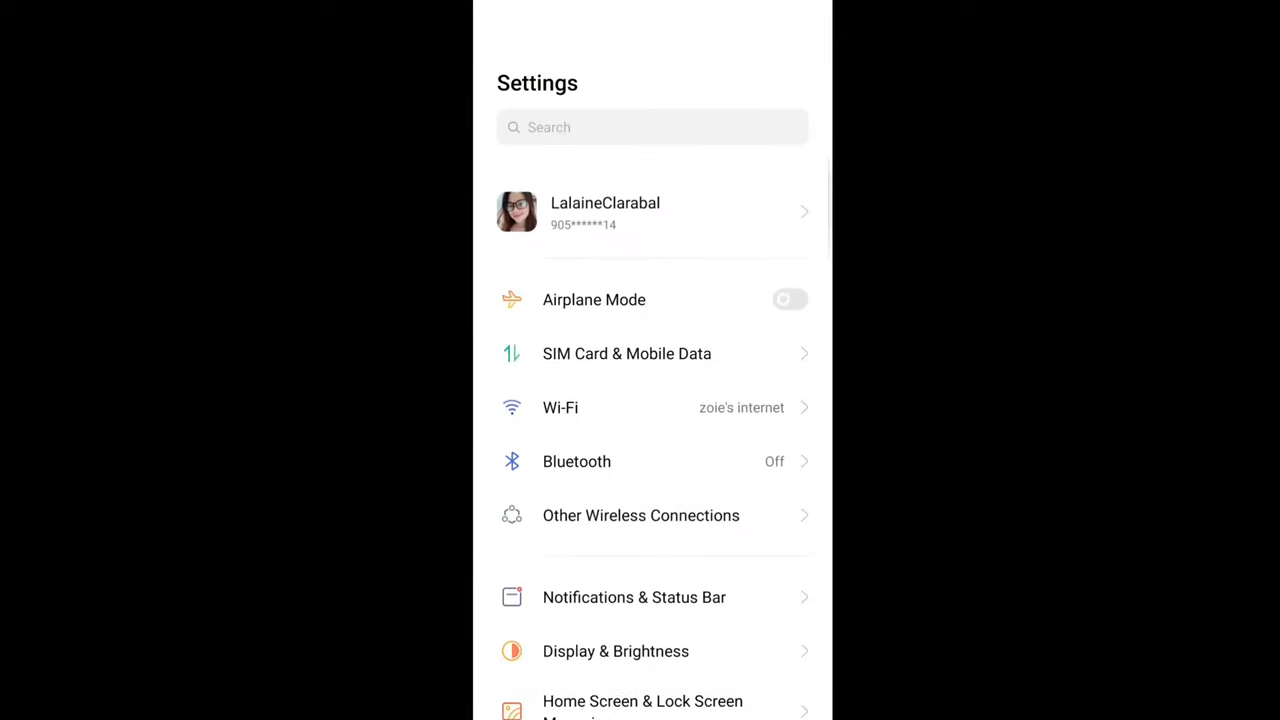
scroll("up", 3)
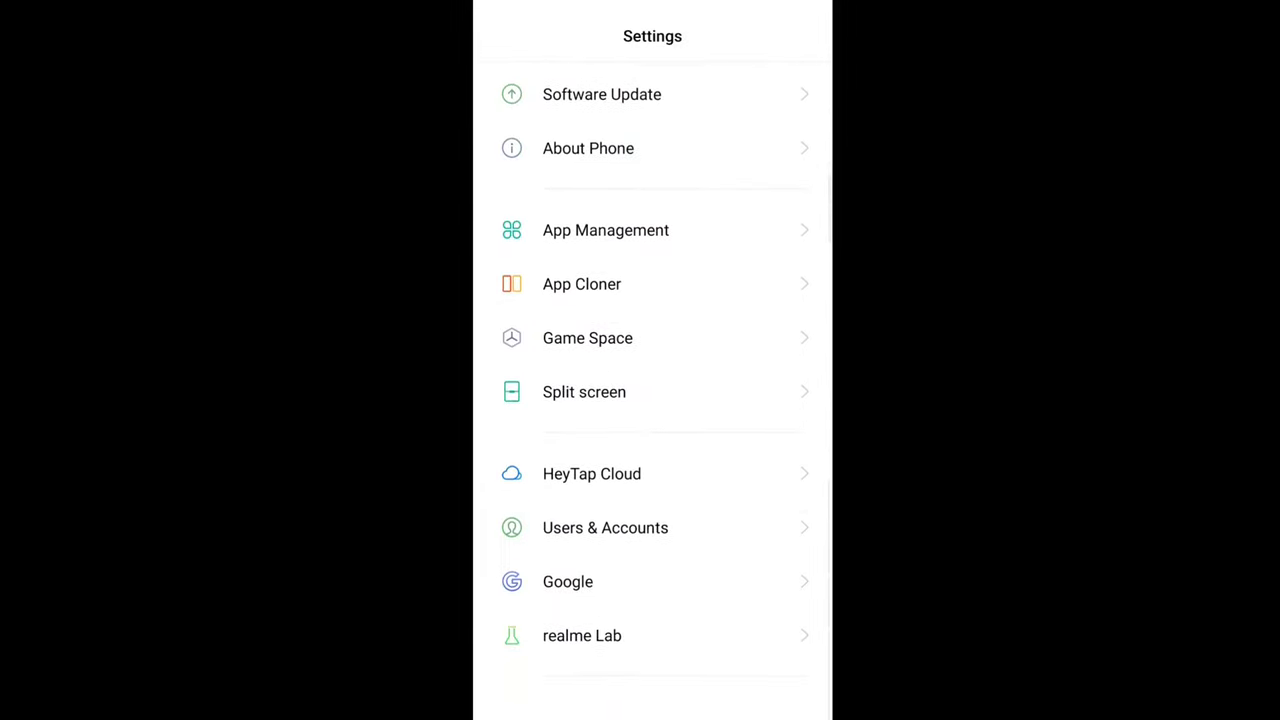
scroll("up", 3)
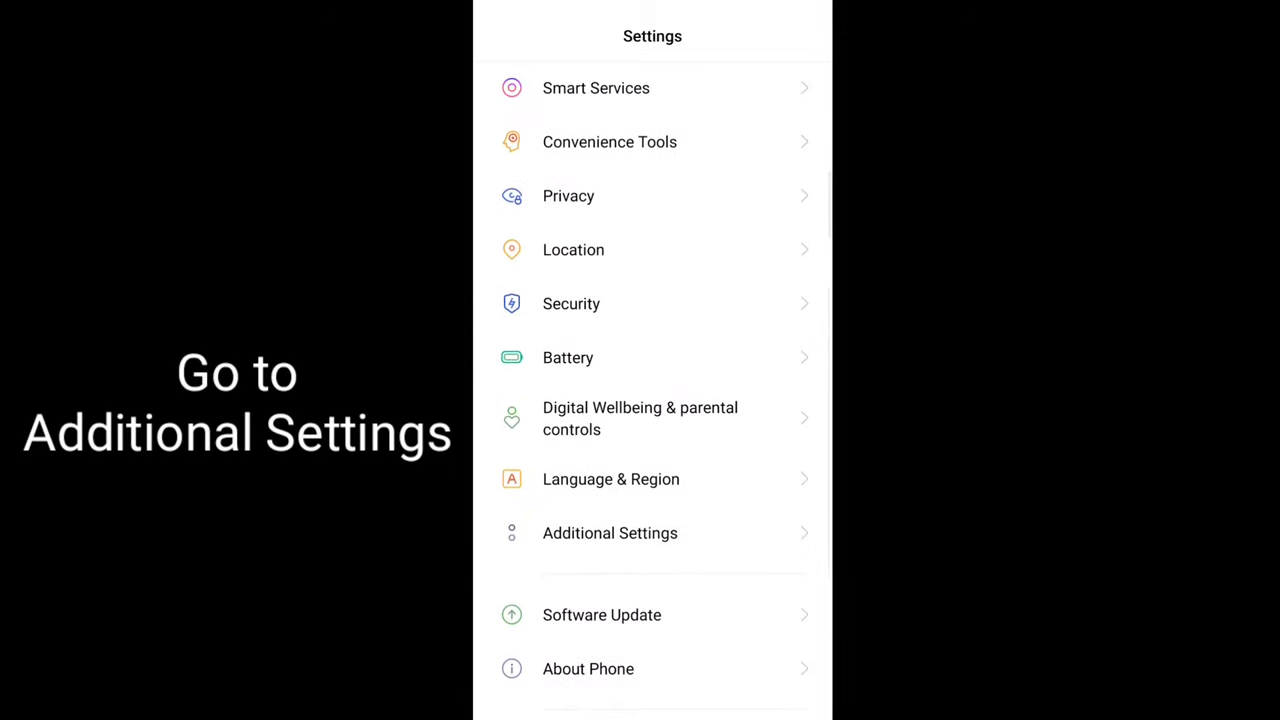
Open Developer Options through Additional Settings.
left_click(610, 533)
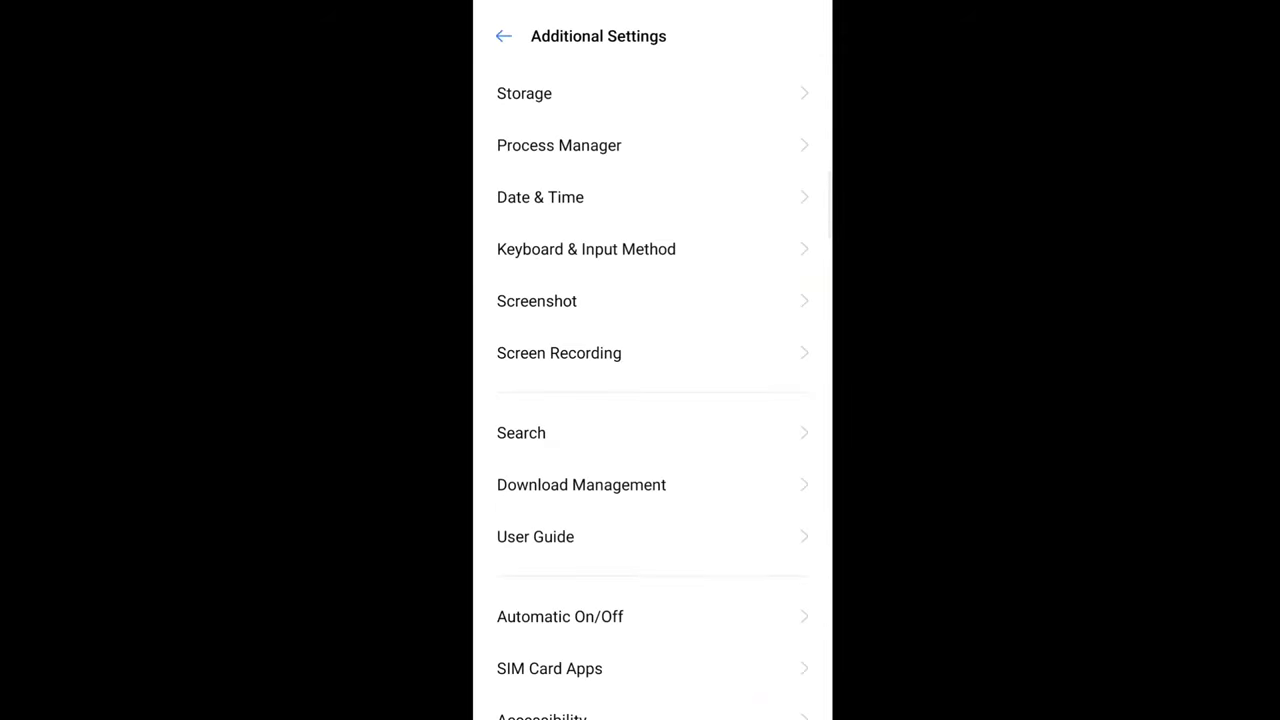
scroll("down", 3)
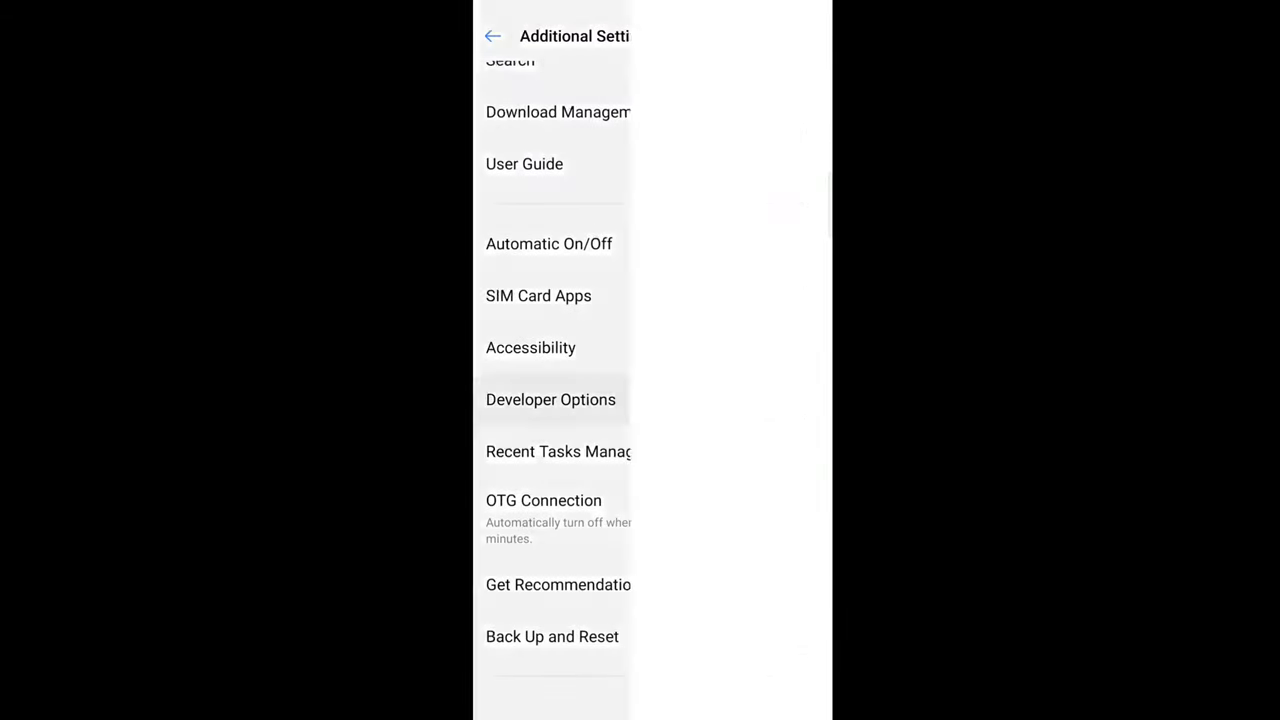
left_click(550, 399)
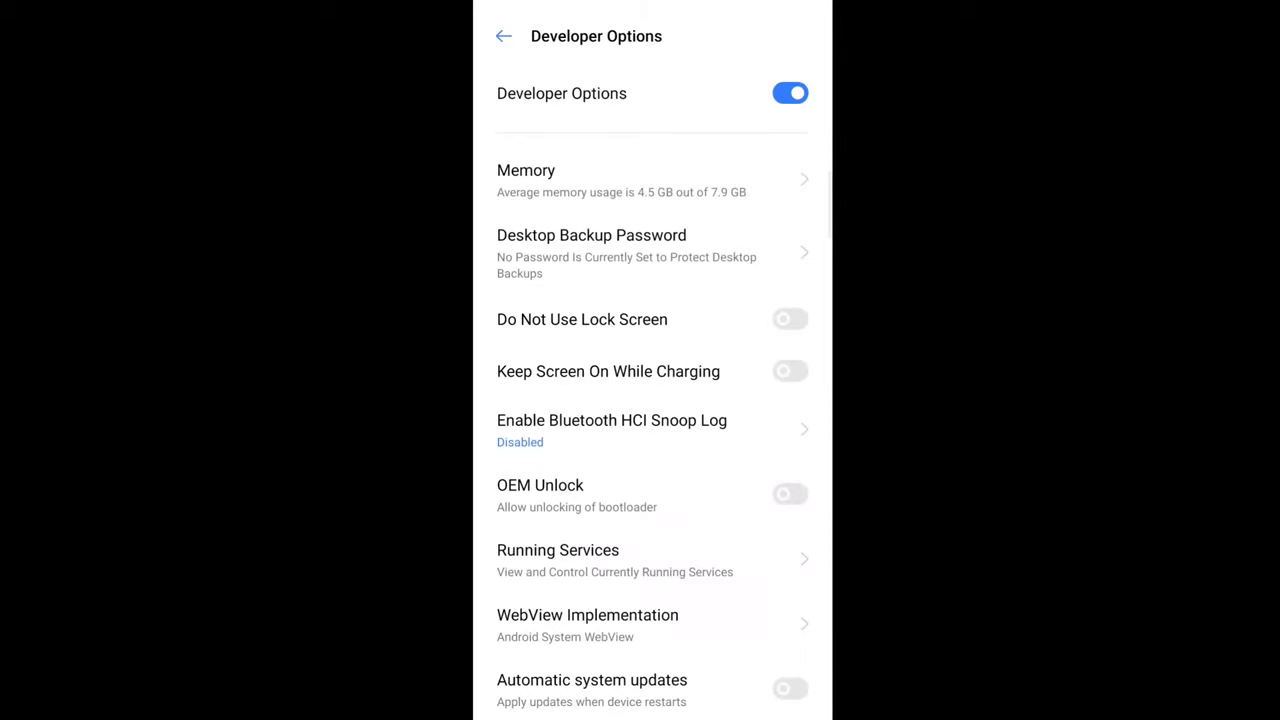
Scroll down Developer Options and switch Show Touches on.
scroll("down", 3)
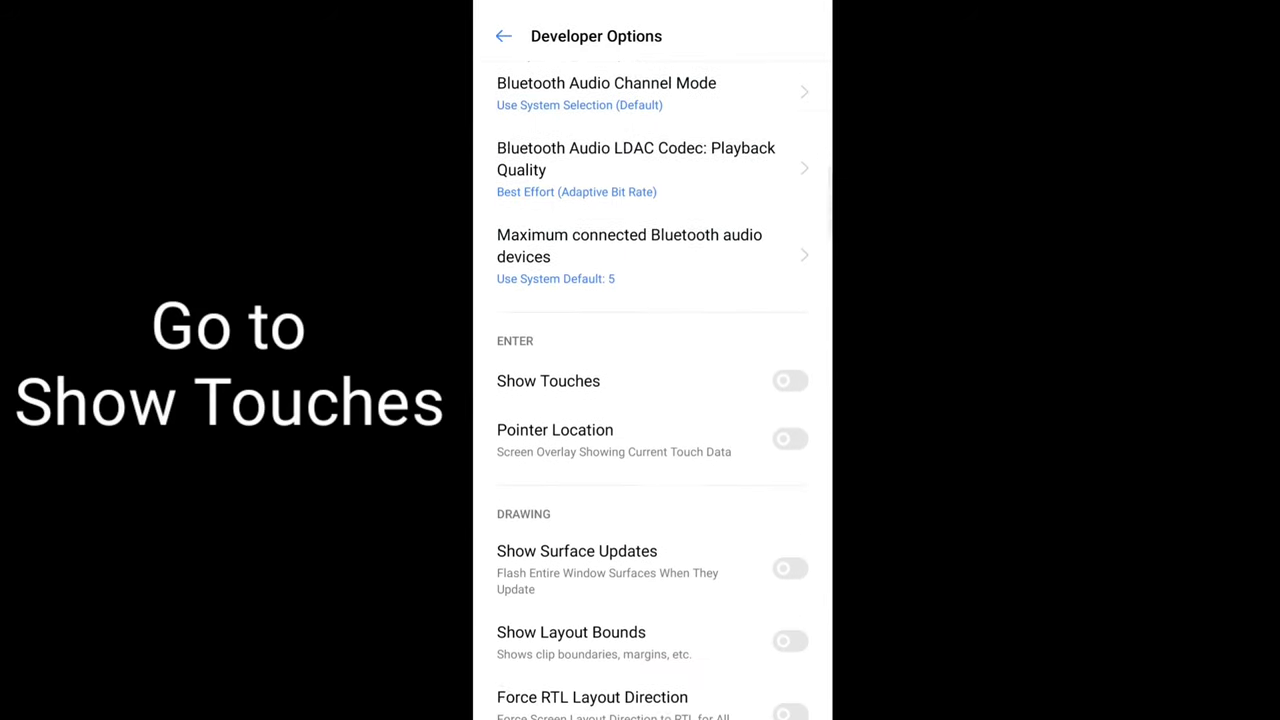
scroll("down", 3)
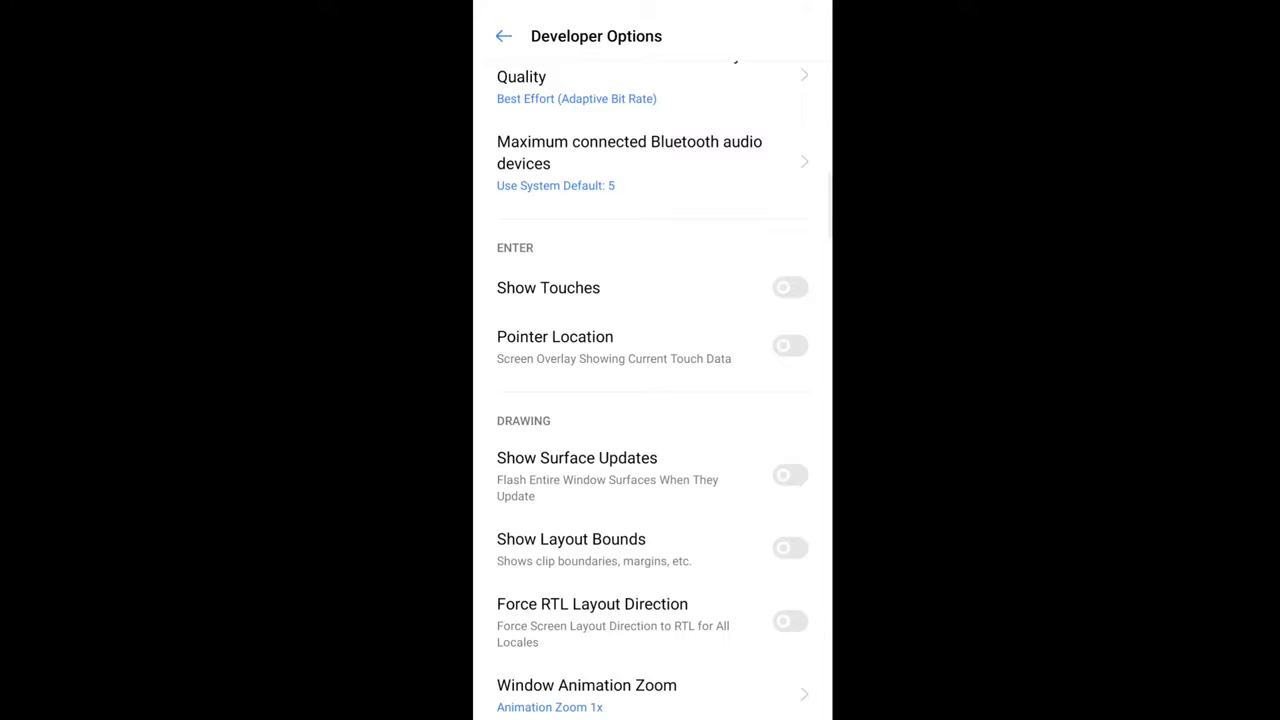
left_click(789, 287)
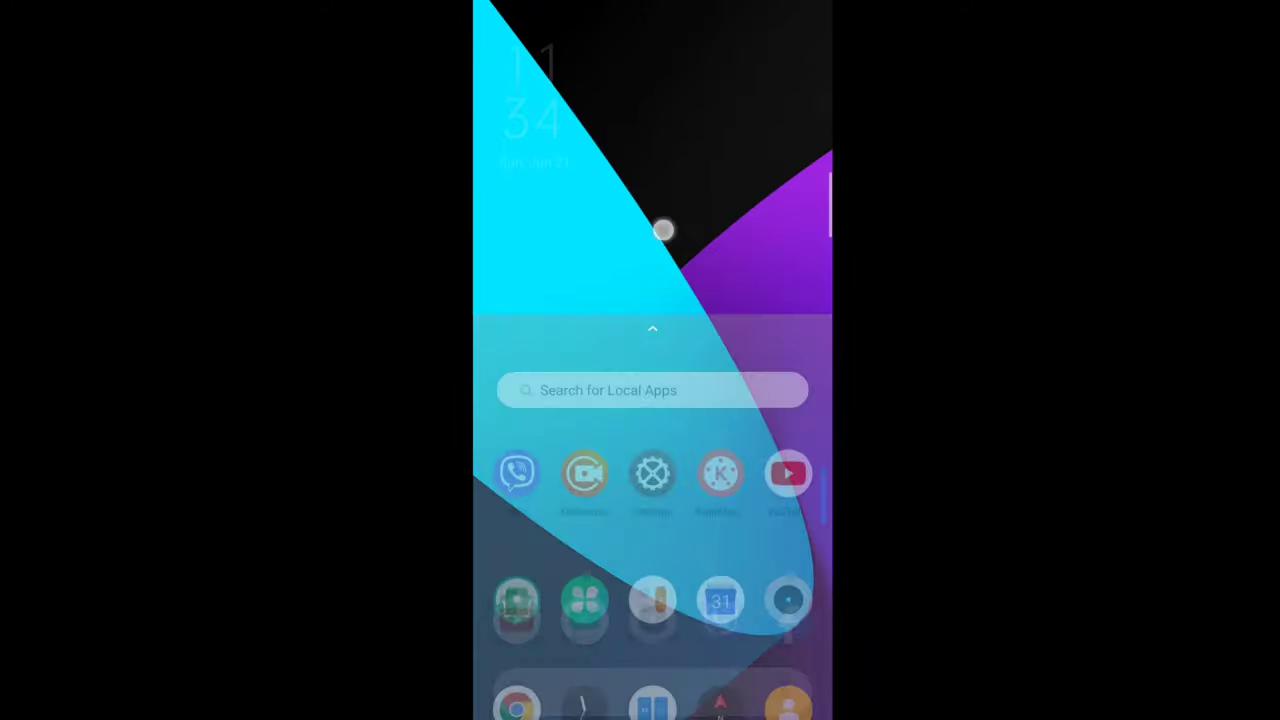
Open the app drawer and launch Settings again.
scroll("down", 3)
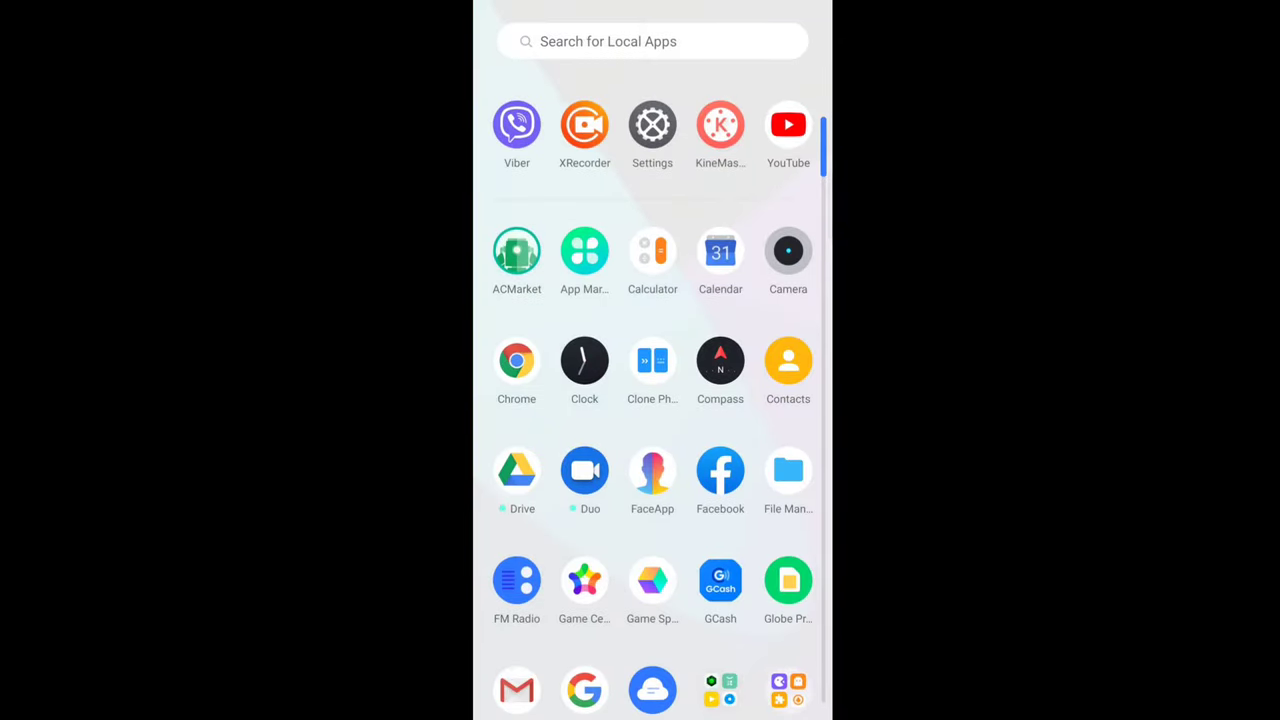
left_click(652, 124)
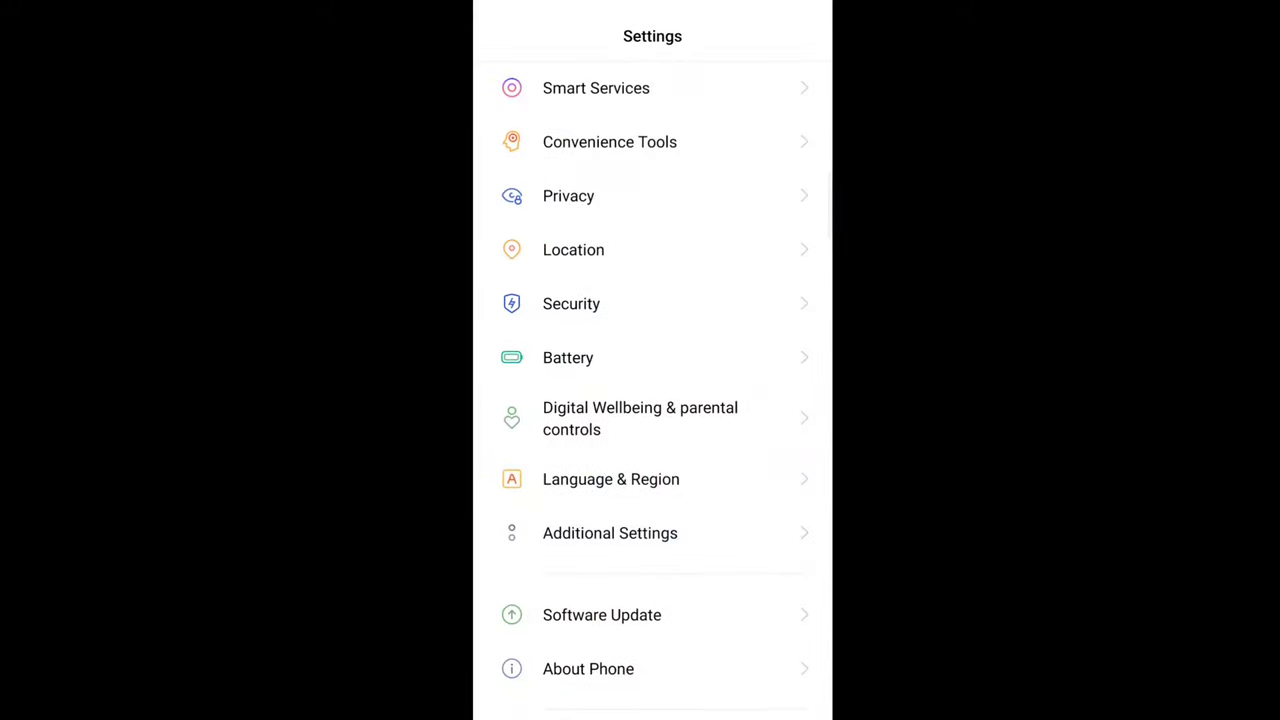